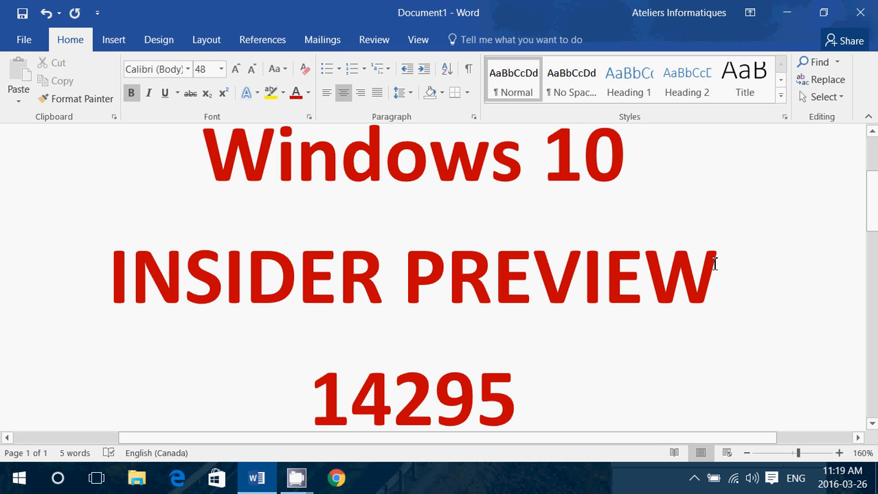
mouse_move(682, 163)
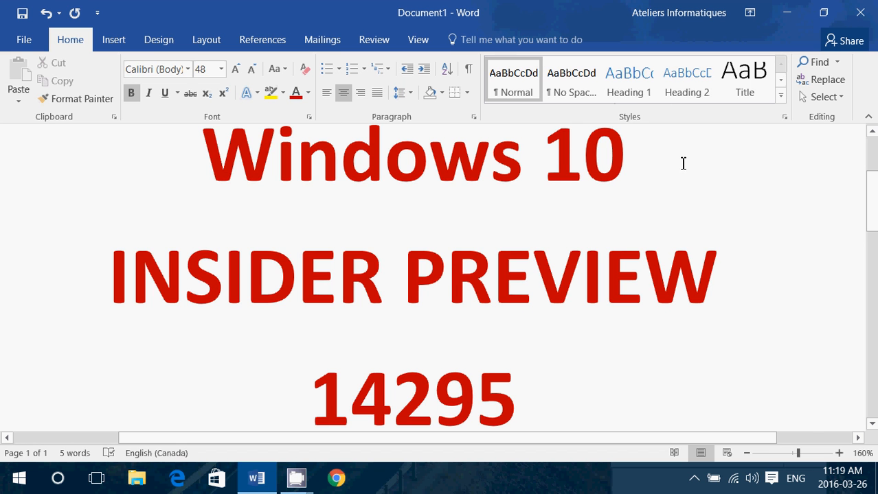
mouse_move(643, 276)
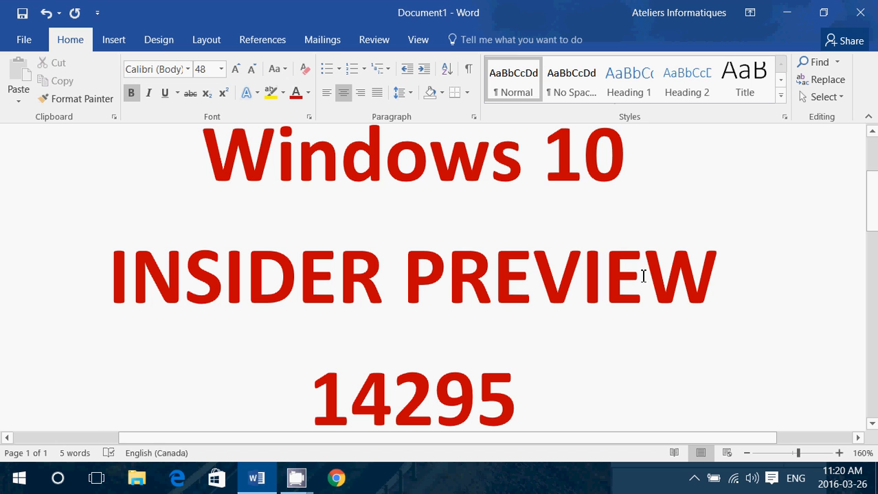
mouse_move(445, 446)
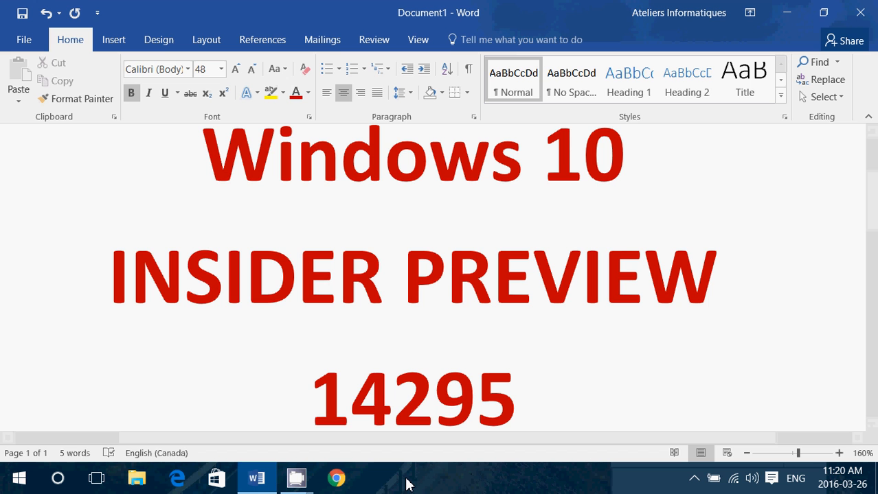
mouse_move(297, 478)
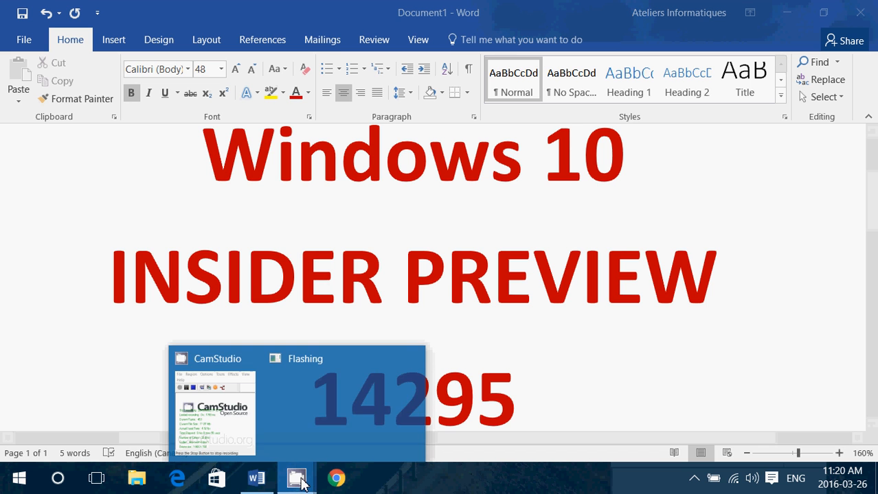